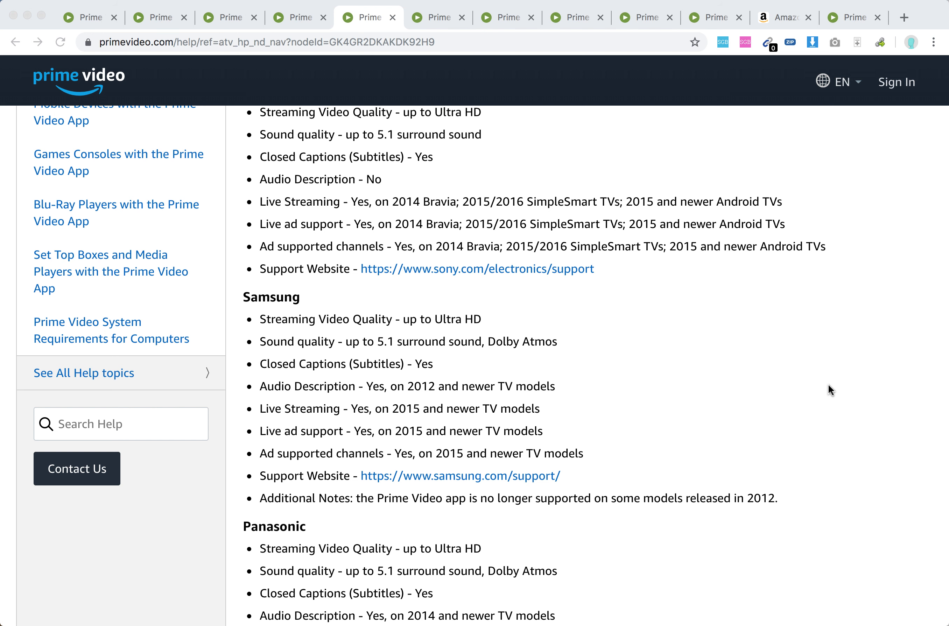
mouse_move(674, 375)
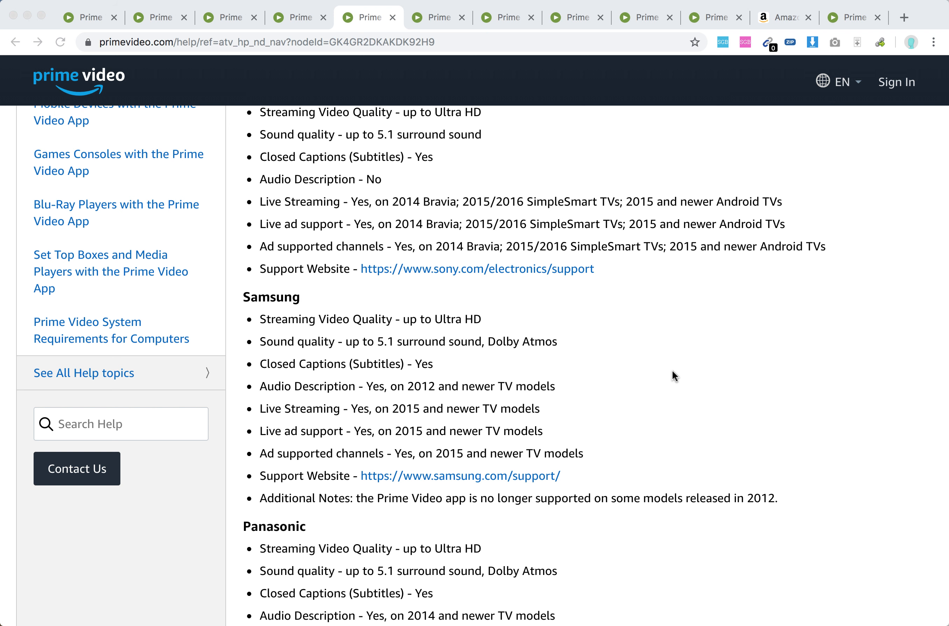
mouse_move(487, 336)
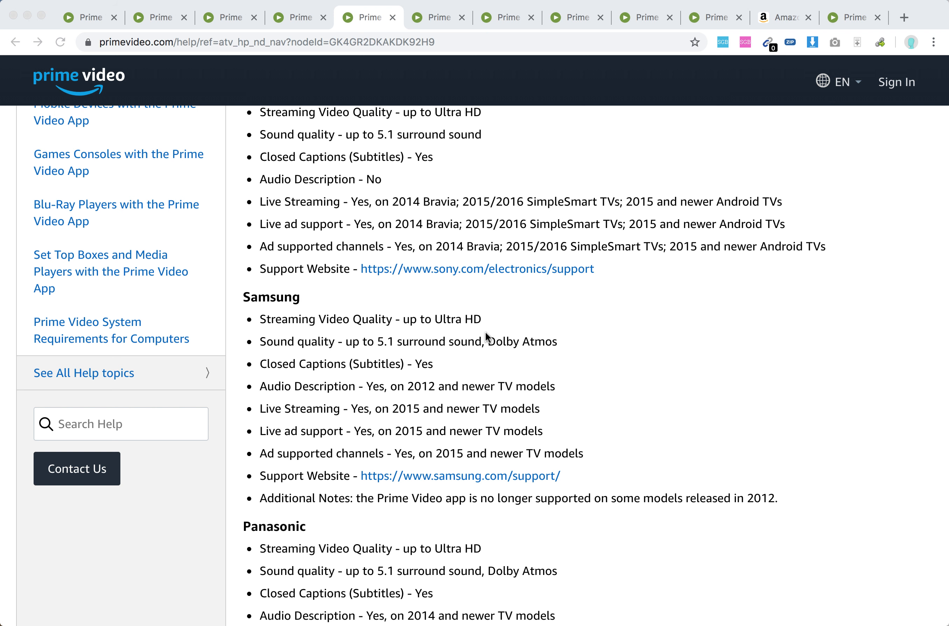
mouse_move(545, 339)
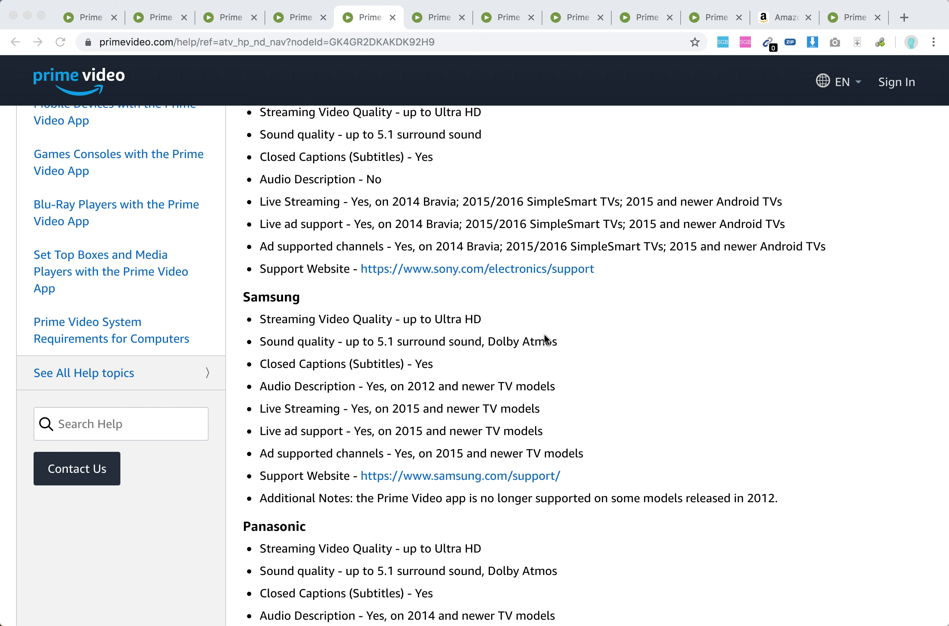
mouse_move(436, 393)
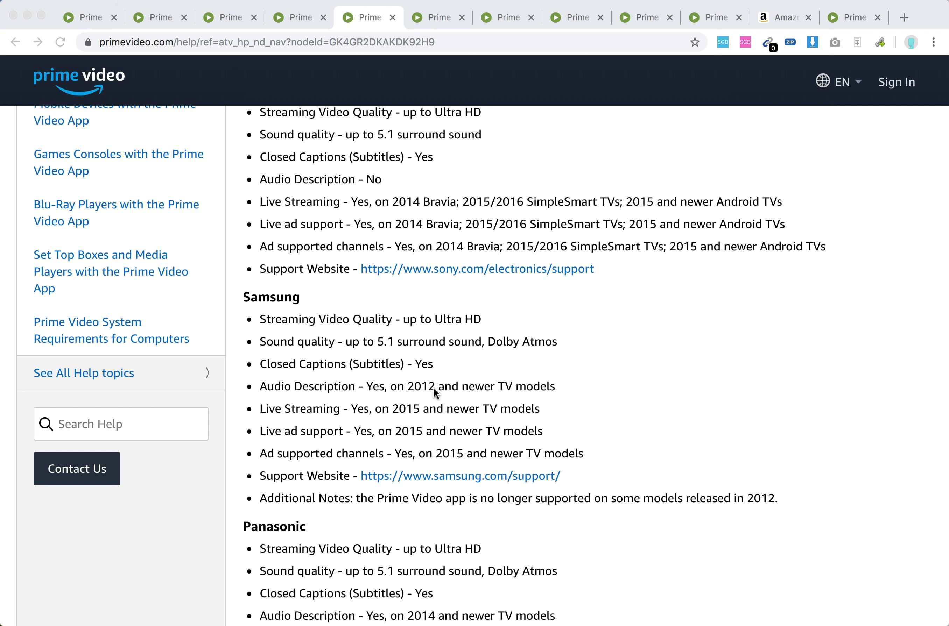
mouse_move(423, 398)
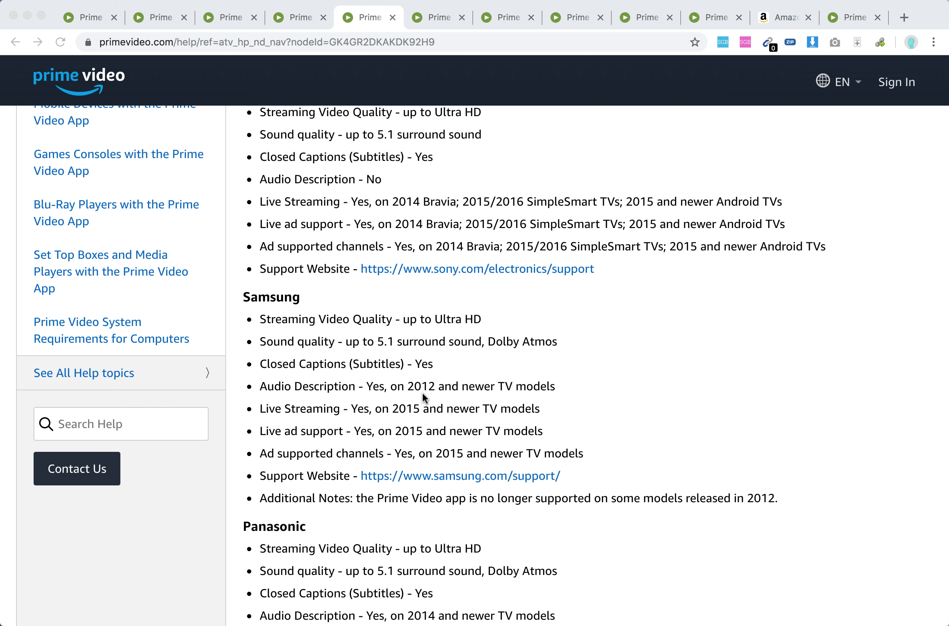
mouse_move(464, 396)
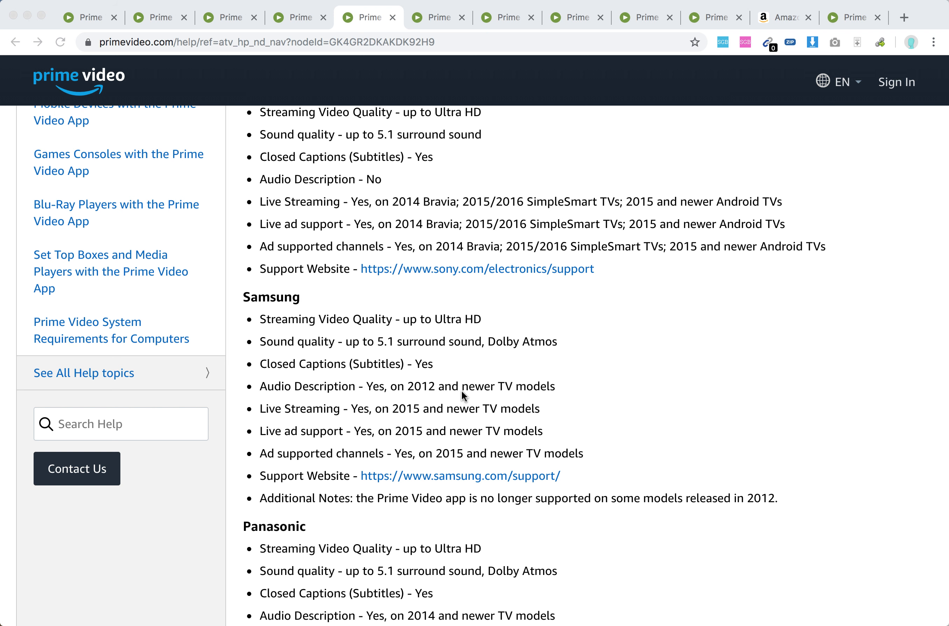
mouse_move(430, 414)
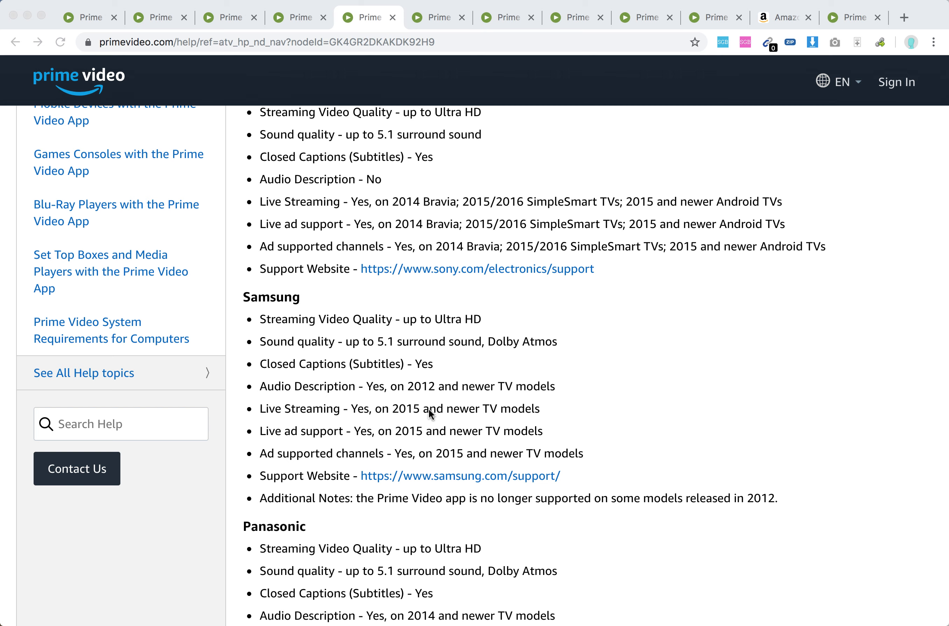
mouse_move(431, 432)
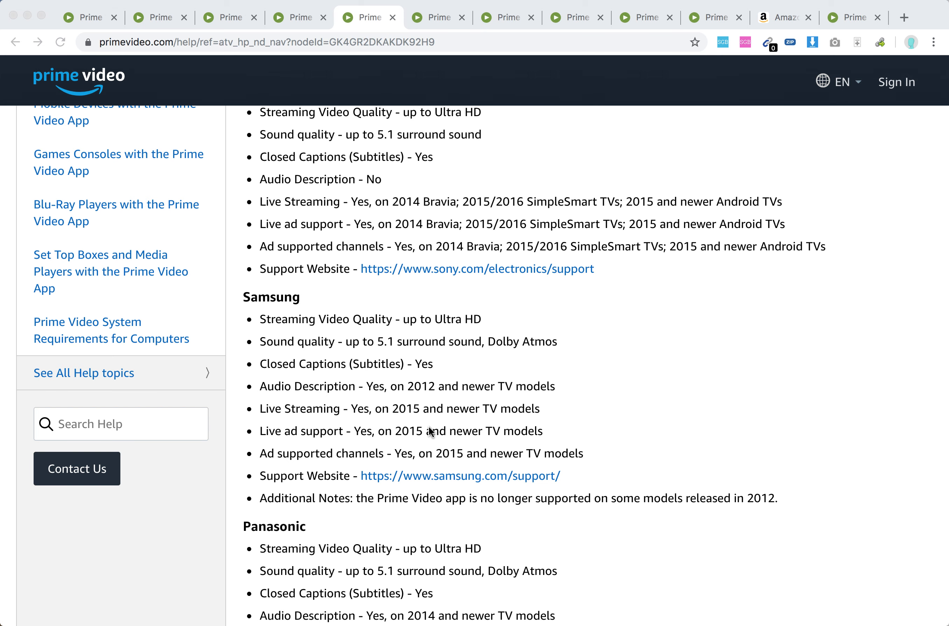
mouse_move(436, 450)
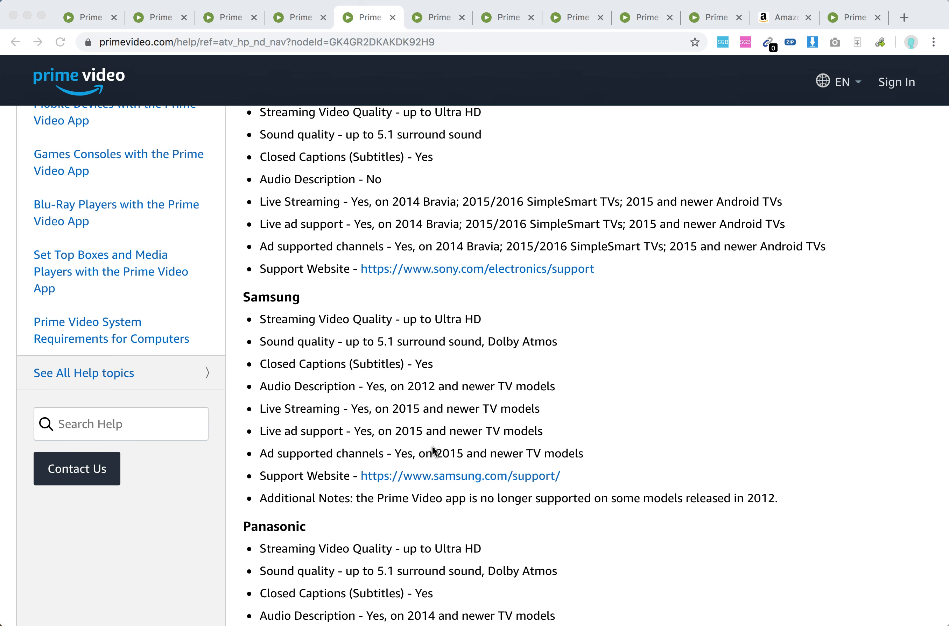
mouse_move(496, 449)
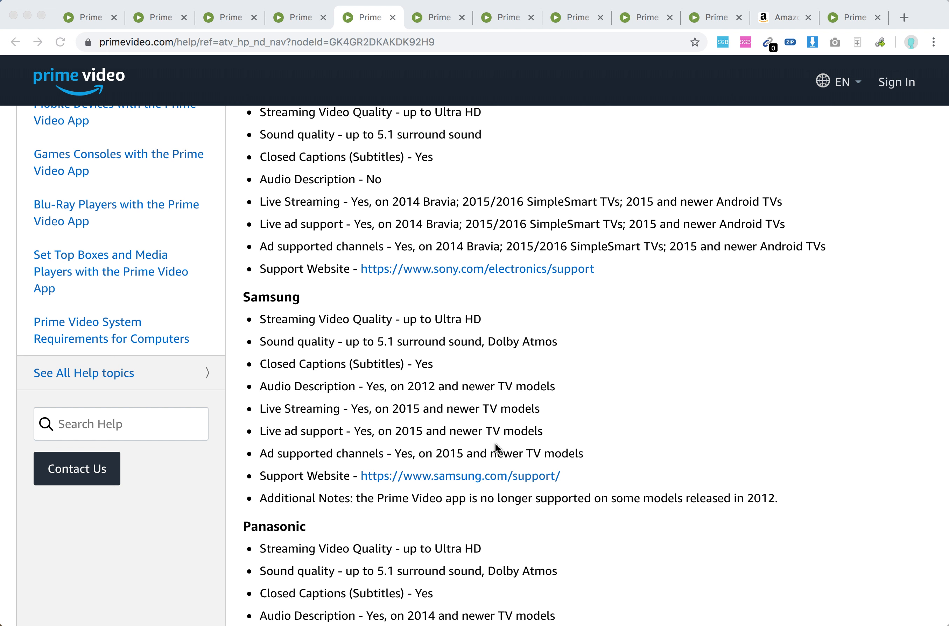
mouse_move(450, 505)
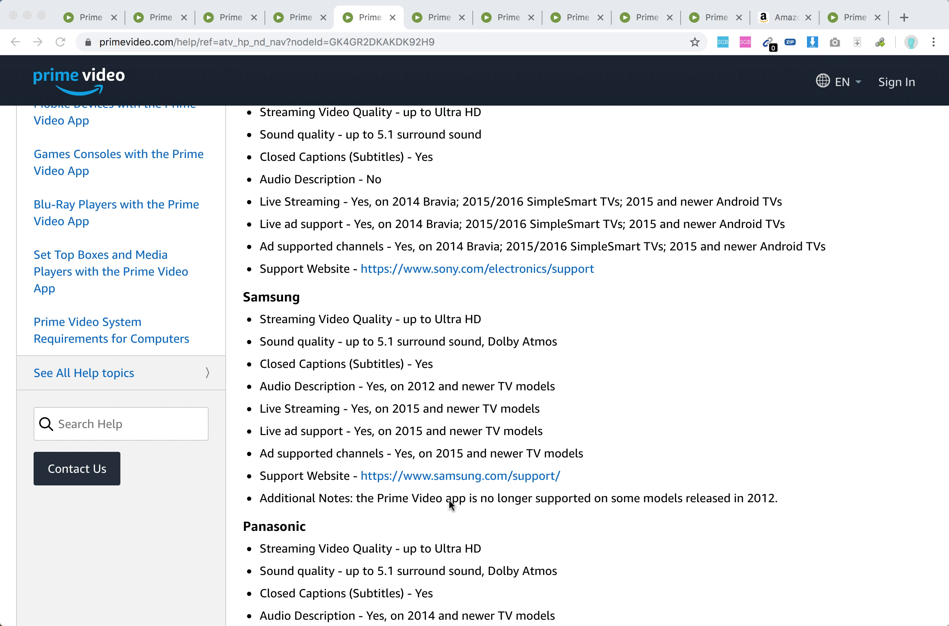
mouse_move(687, 495)
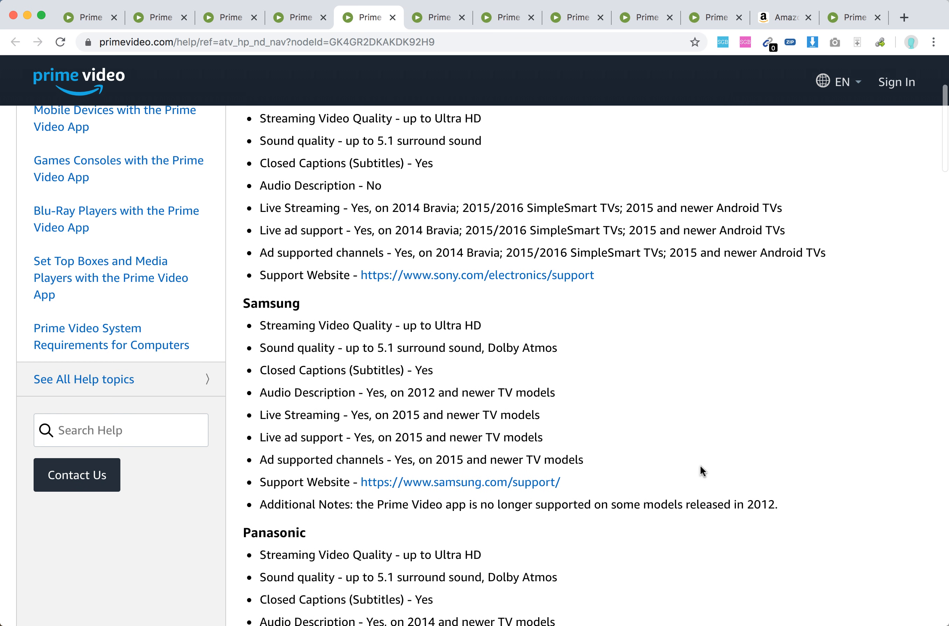
scroll("down", 3)
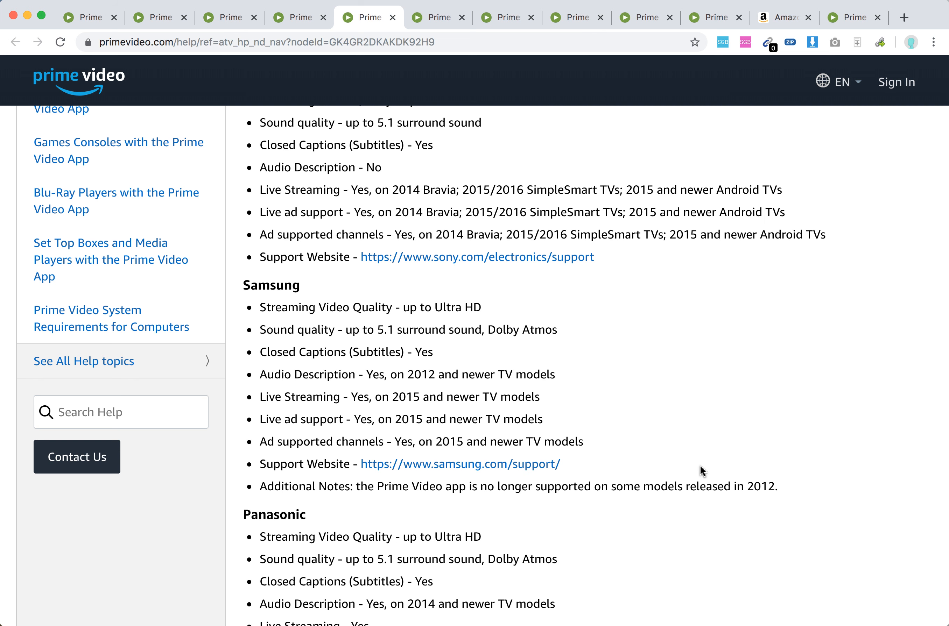